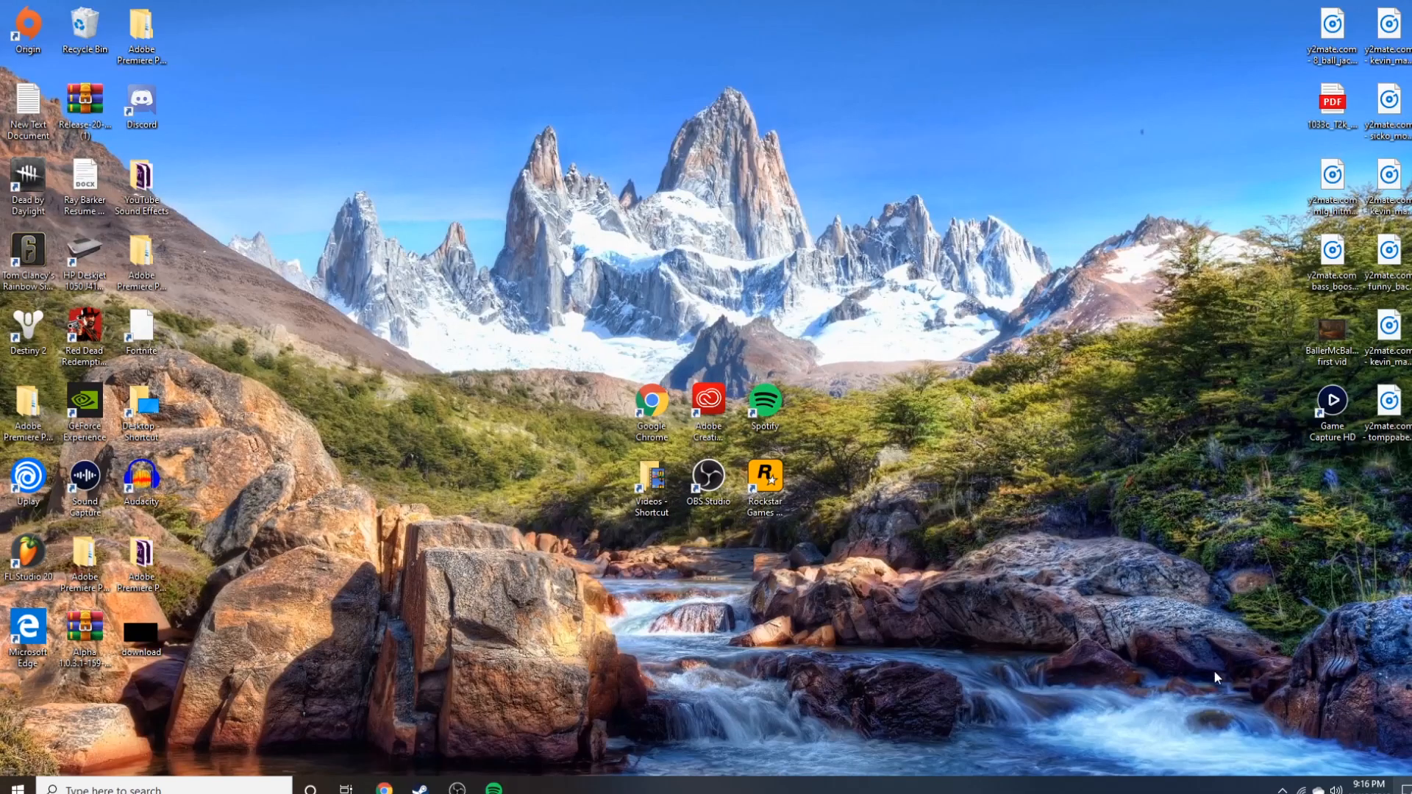
mouse_move(639, 270)
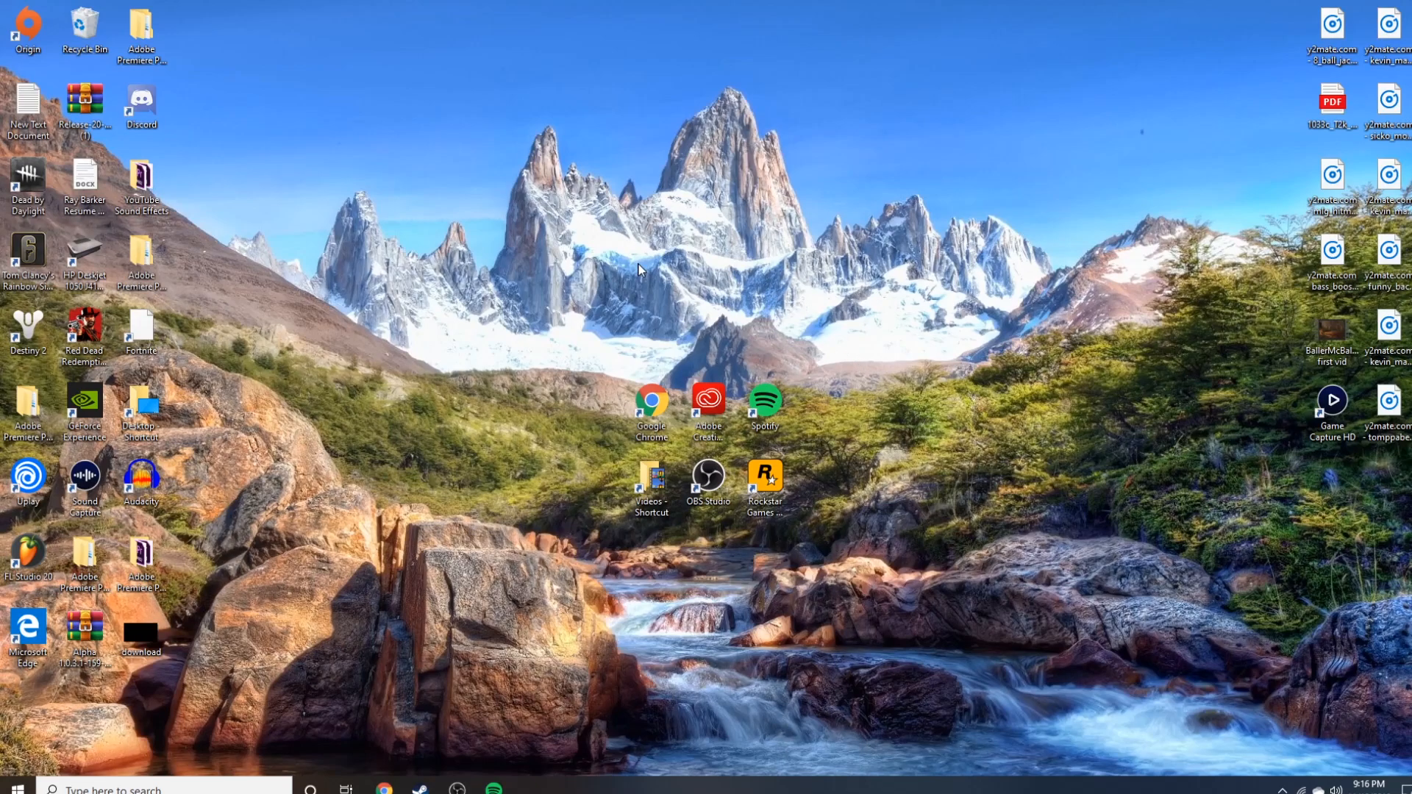
mouse_move(598, 287)
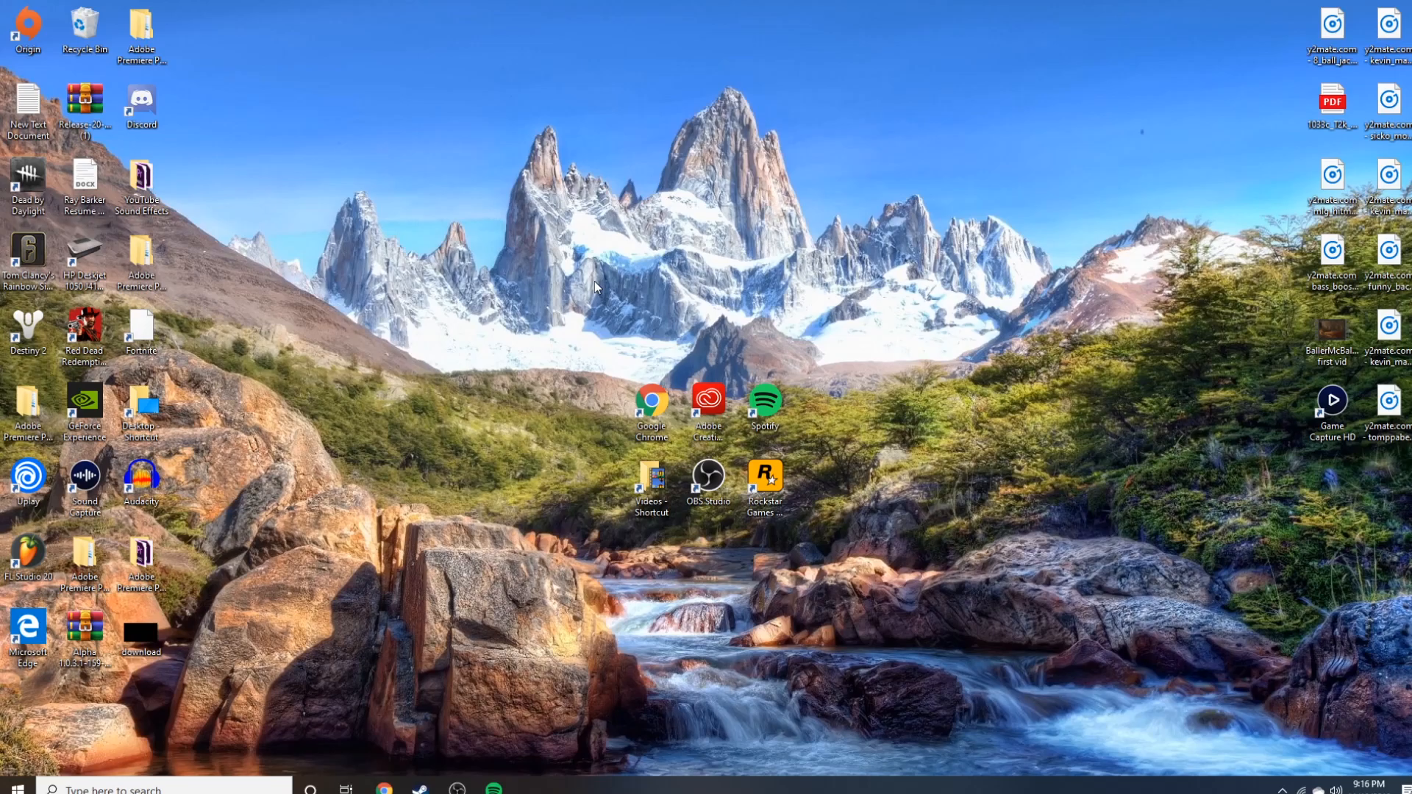
mouse_move(508, 284)
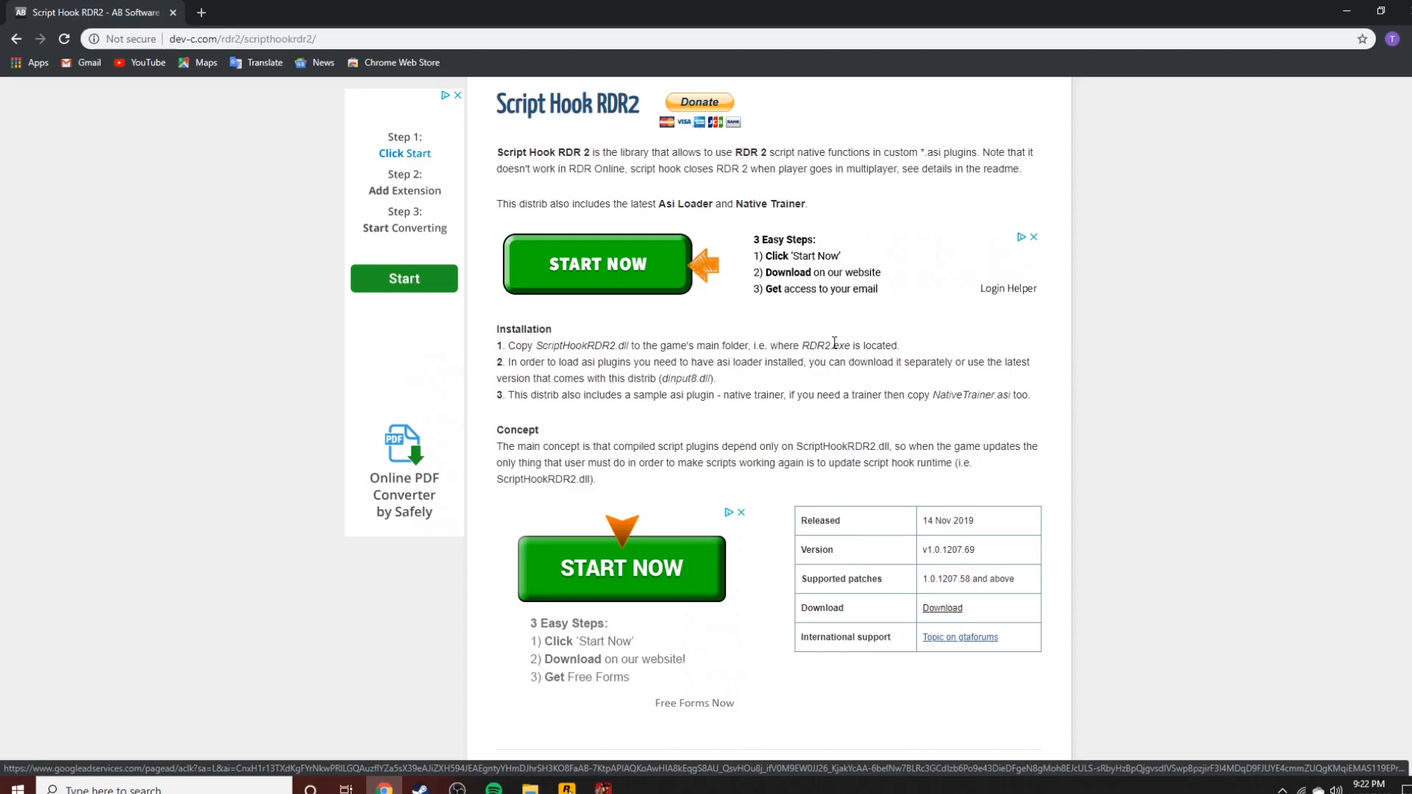
mouse_move(947, 460)
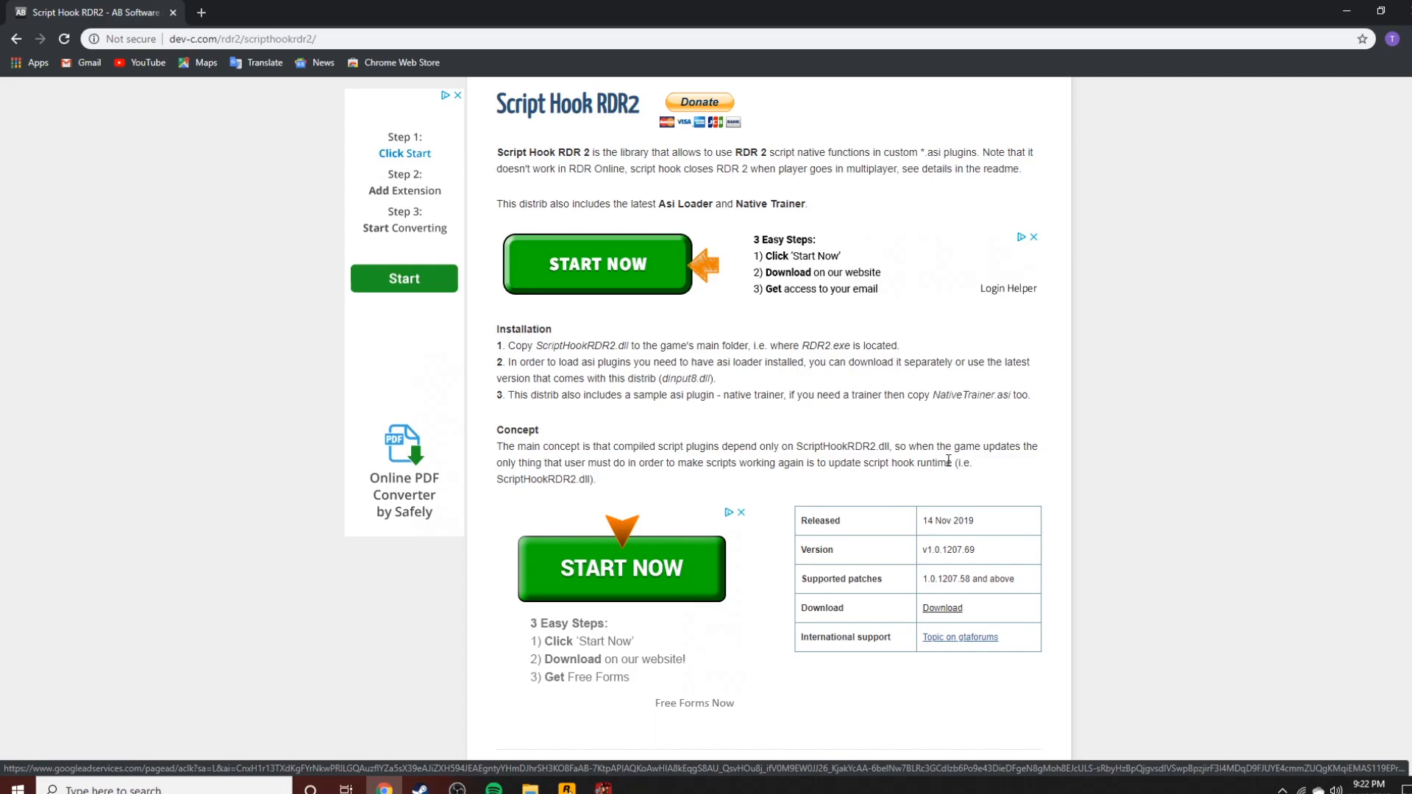
mouse_move(879, 438)
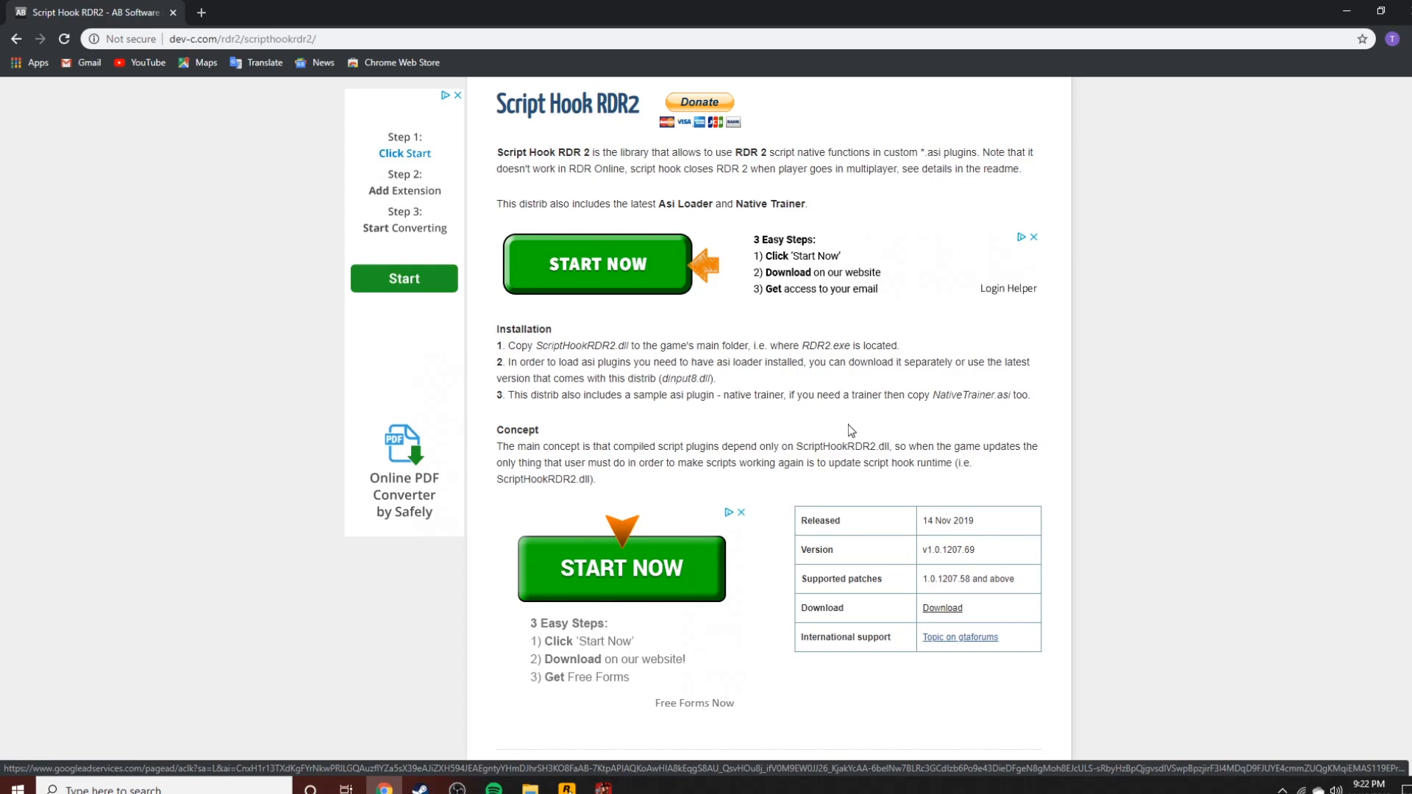
mouse_move(805, 425)
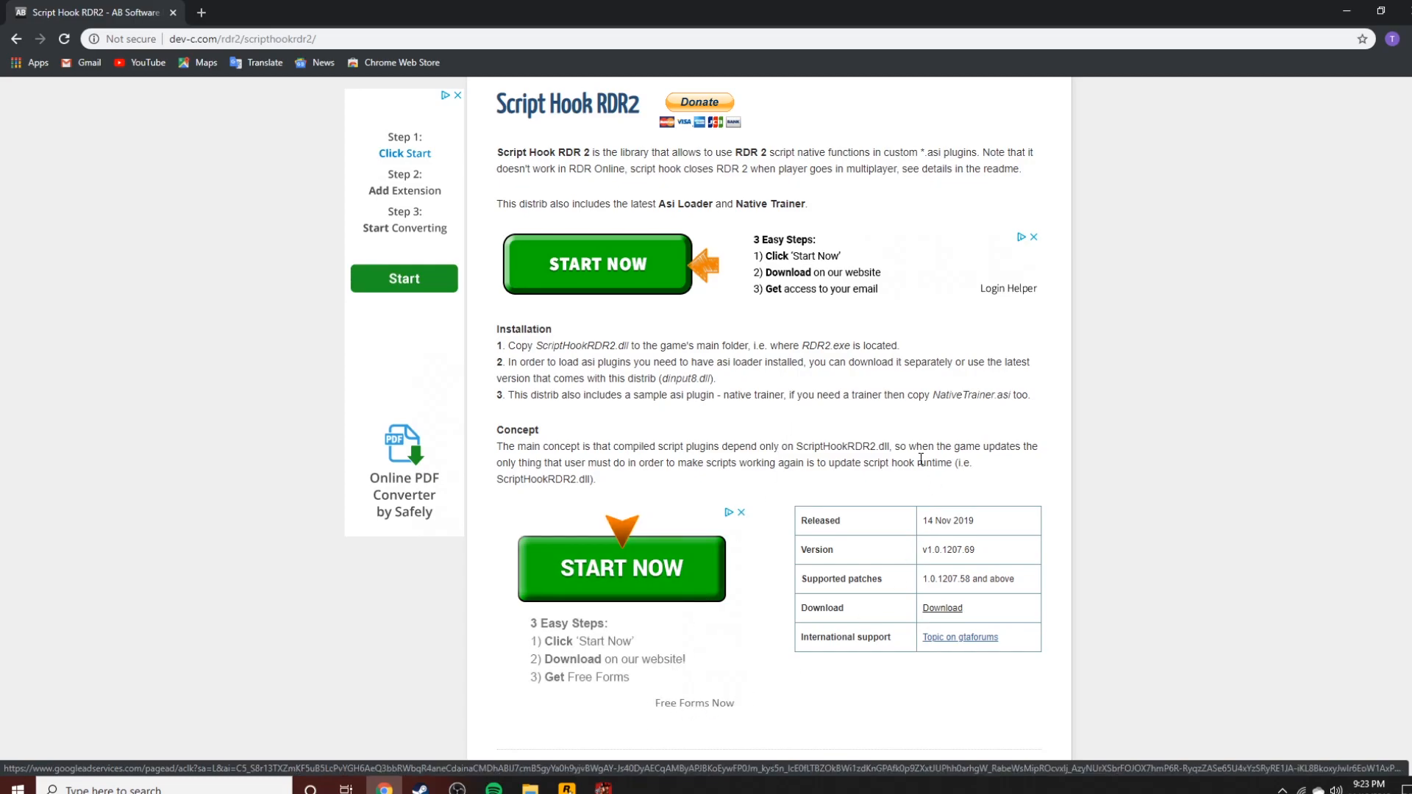
mouse_move(953, 350)
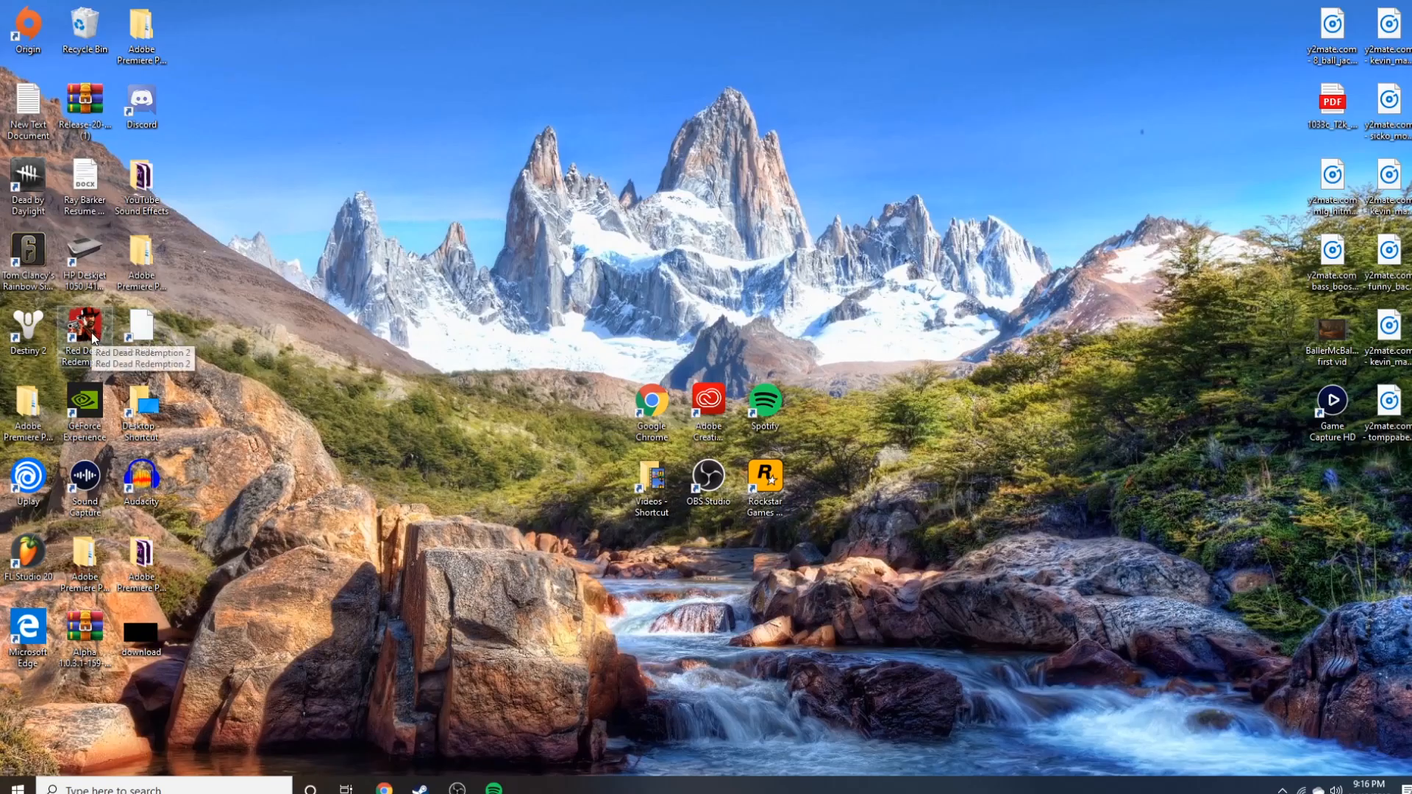
- Reveal the Red Dead Redemption 2 install folder from its desktop shortcut's file location
right_click(85, 331)
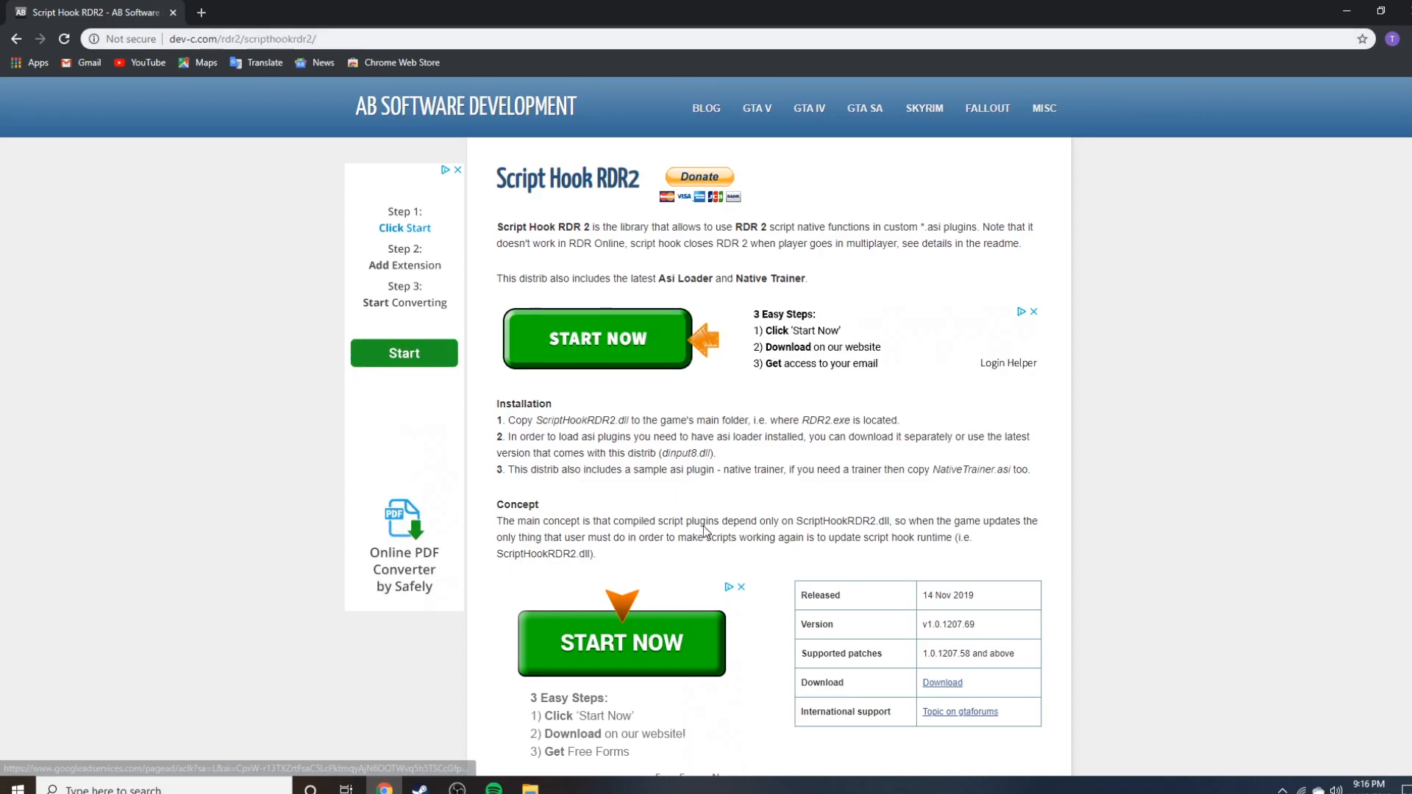
- Download the Script Hook RDR2 zip archive from the dev-c.com info table
scroll(down, 3)
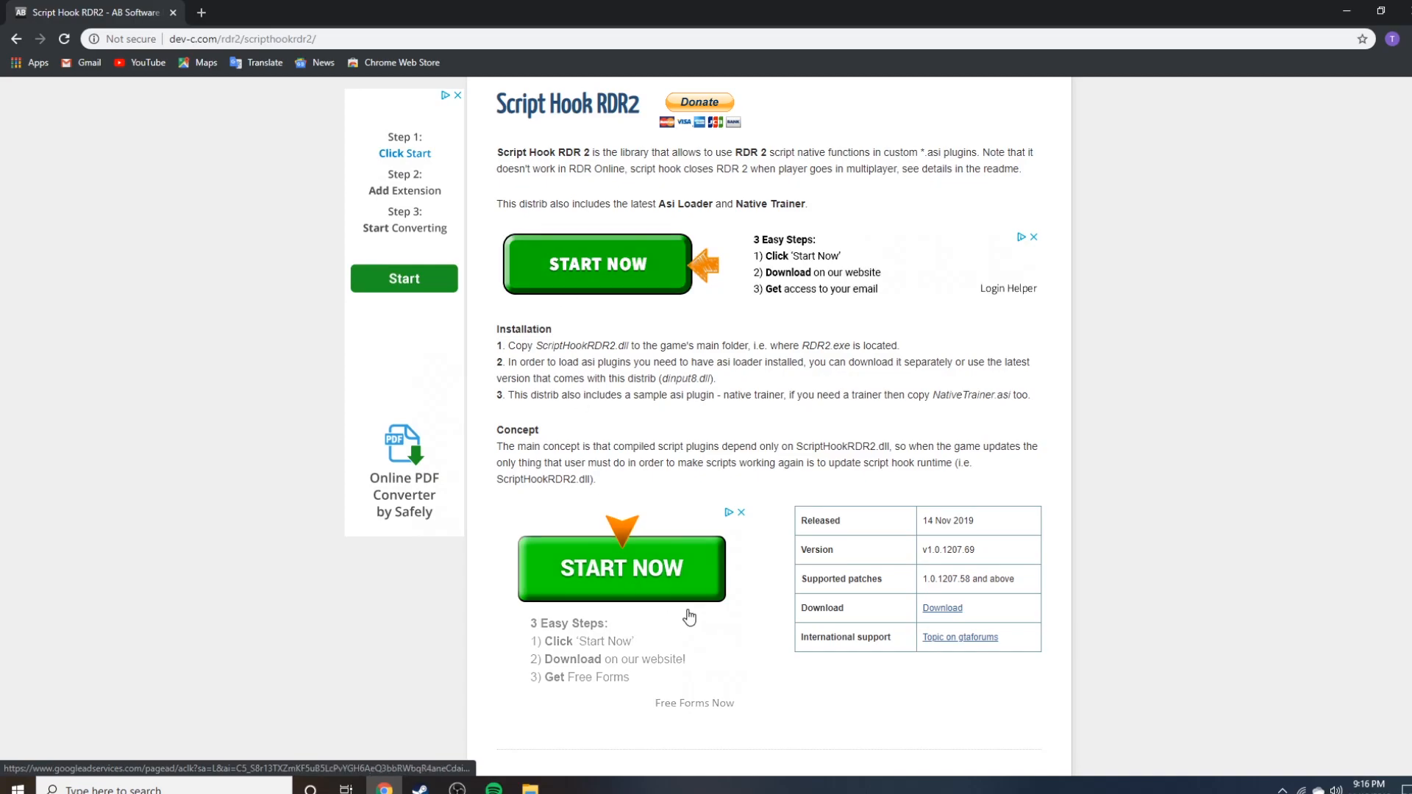
click(941, 607)
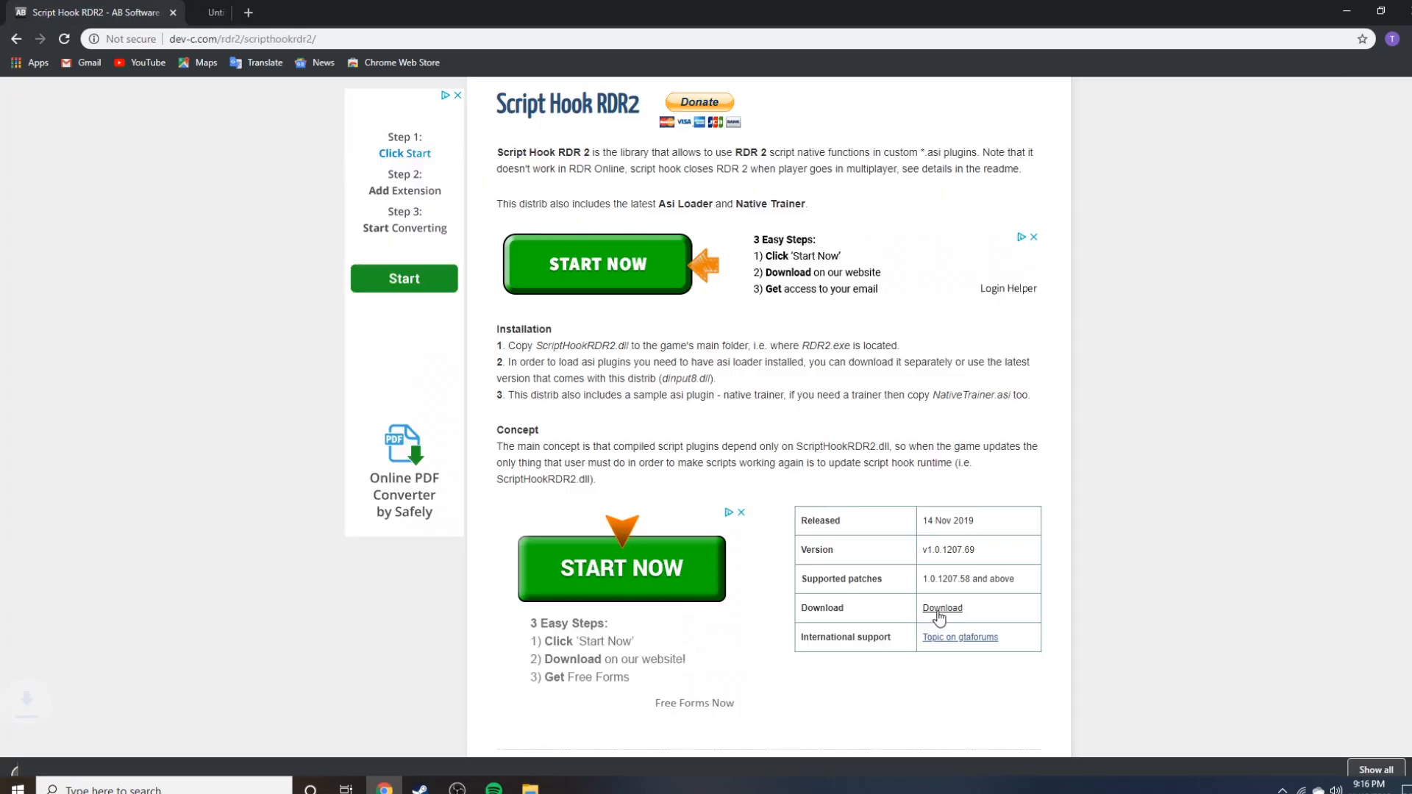
click(941, 607)
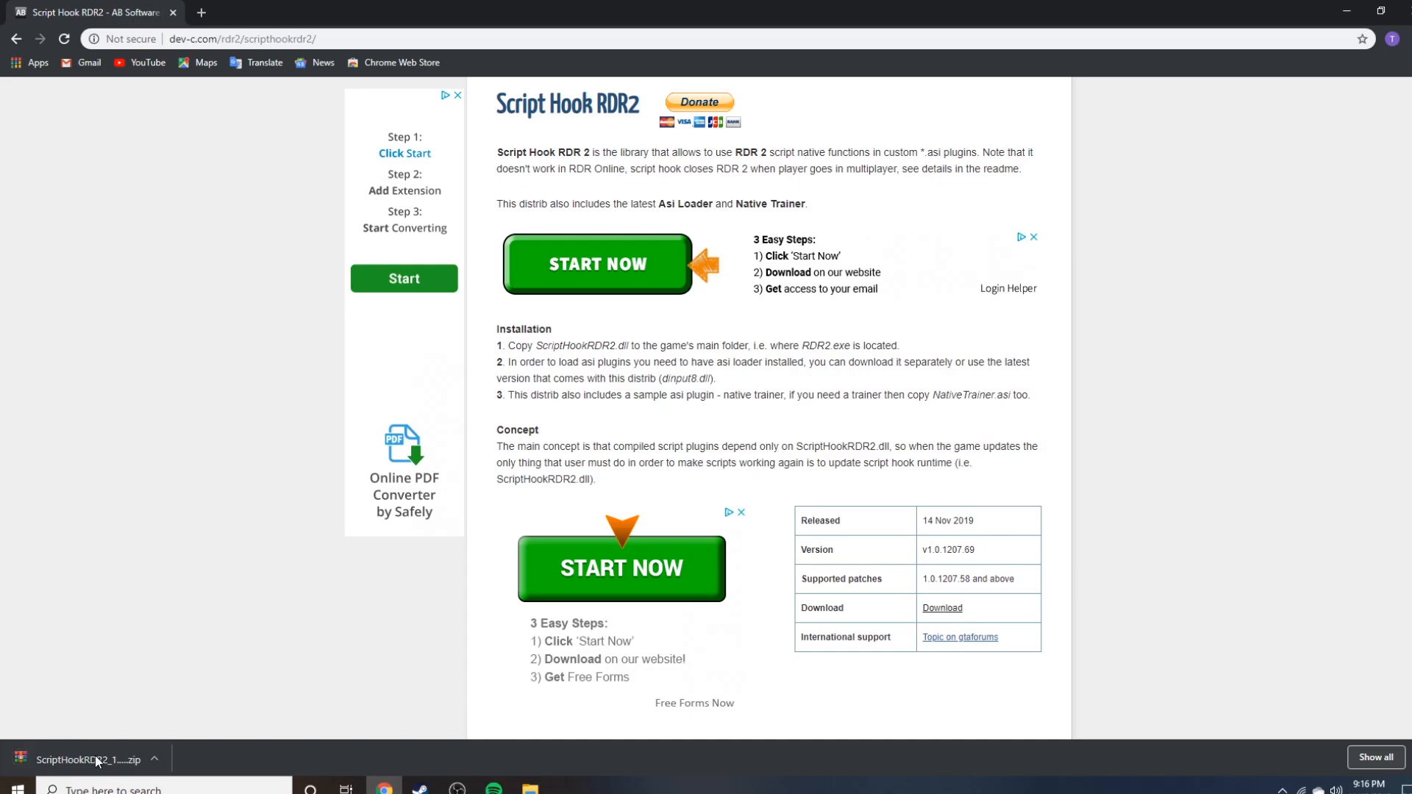
- View the downloaded Script Hook archive's bin folder in WinRAR, dismissing the license reminder
click(86, 759)
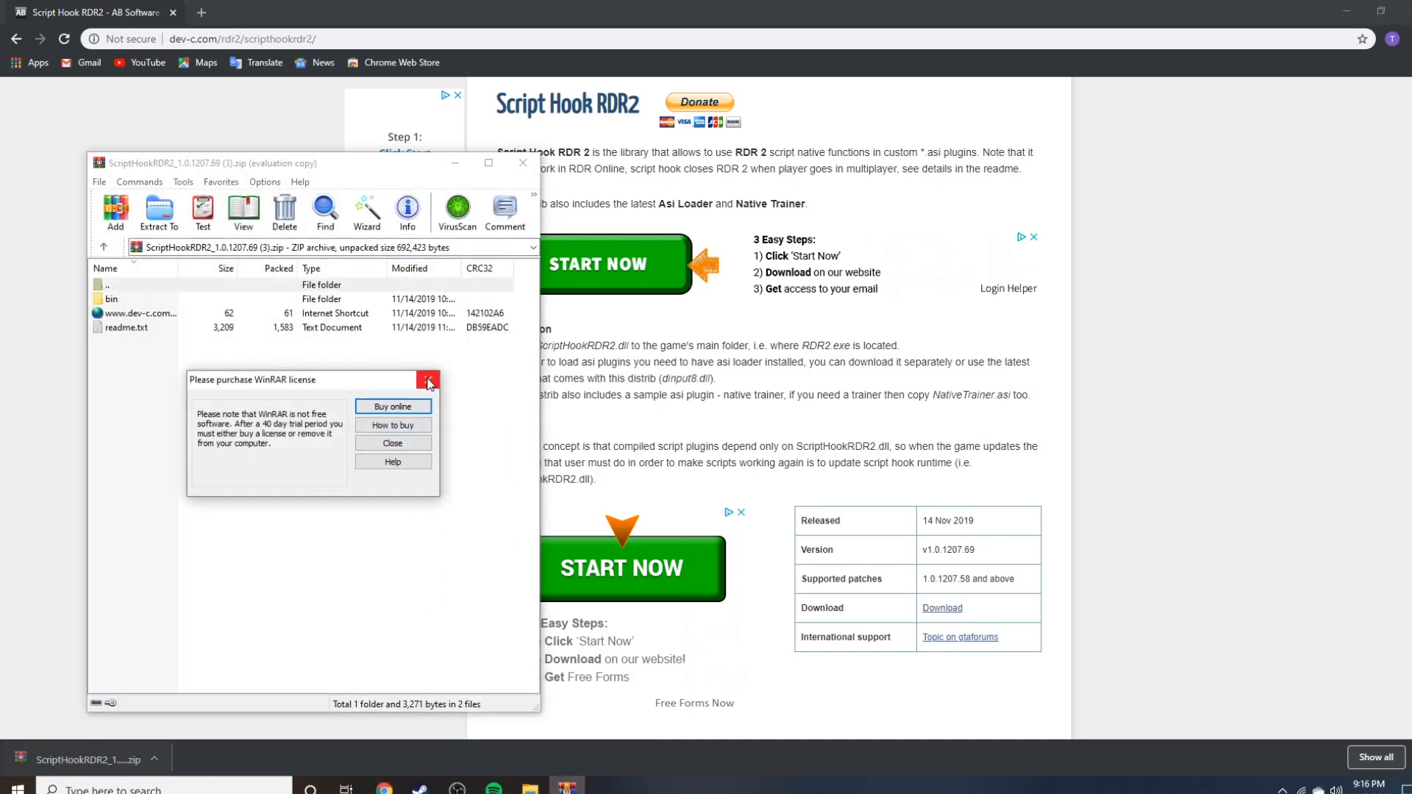
click(426, 380)
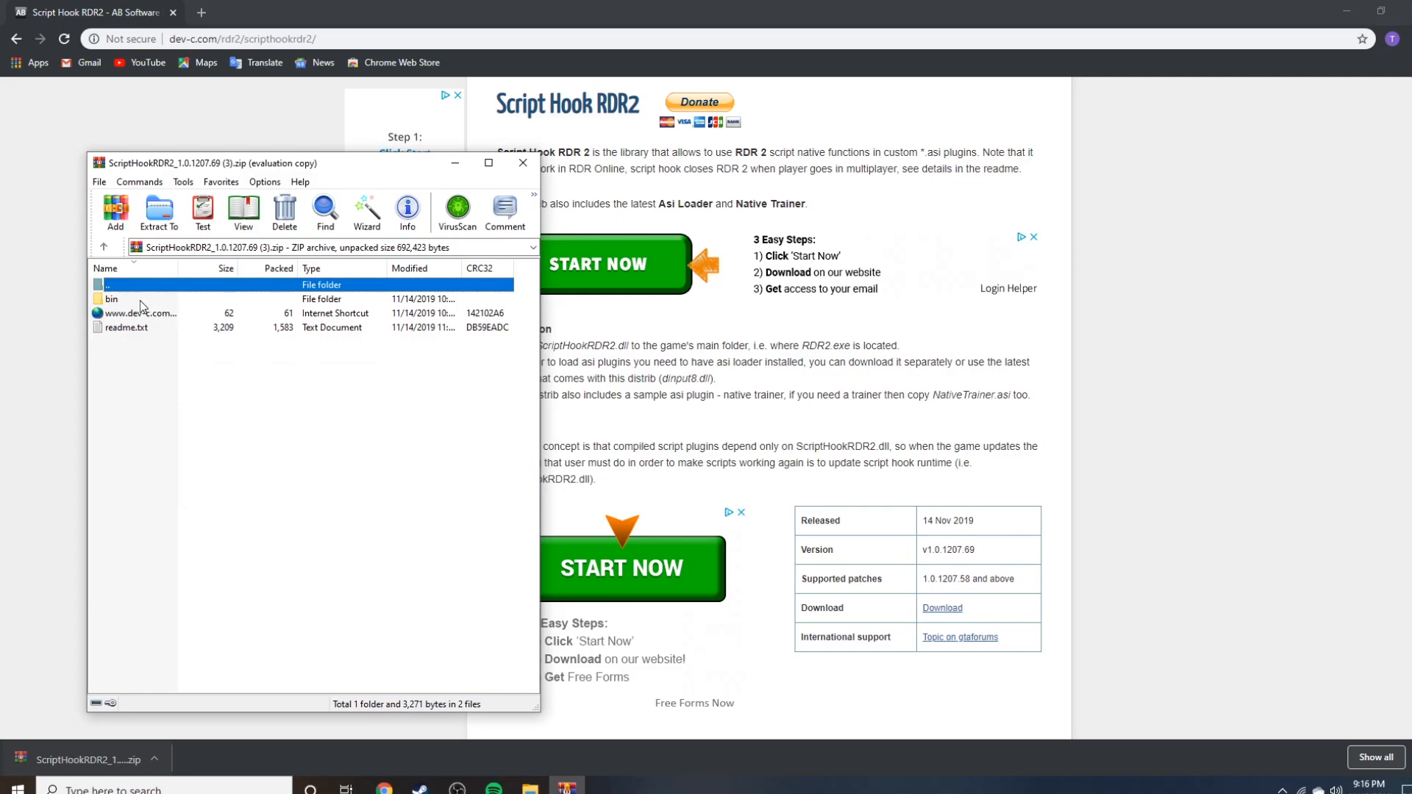
double_click(111, 299)
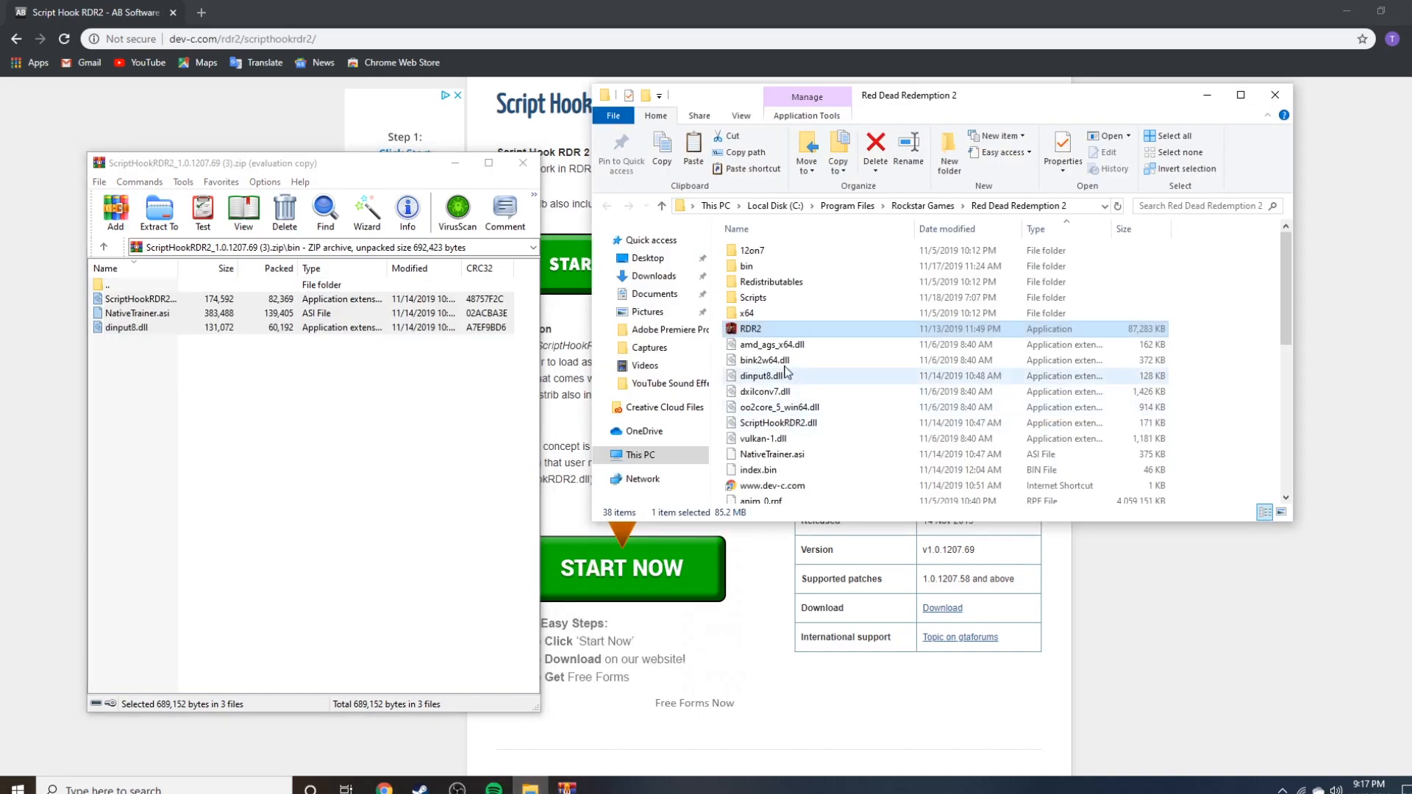
mouse_move(765, 391)
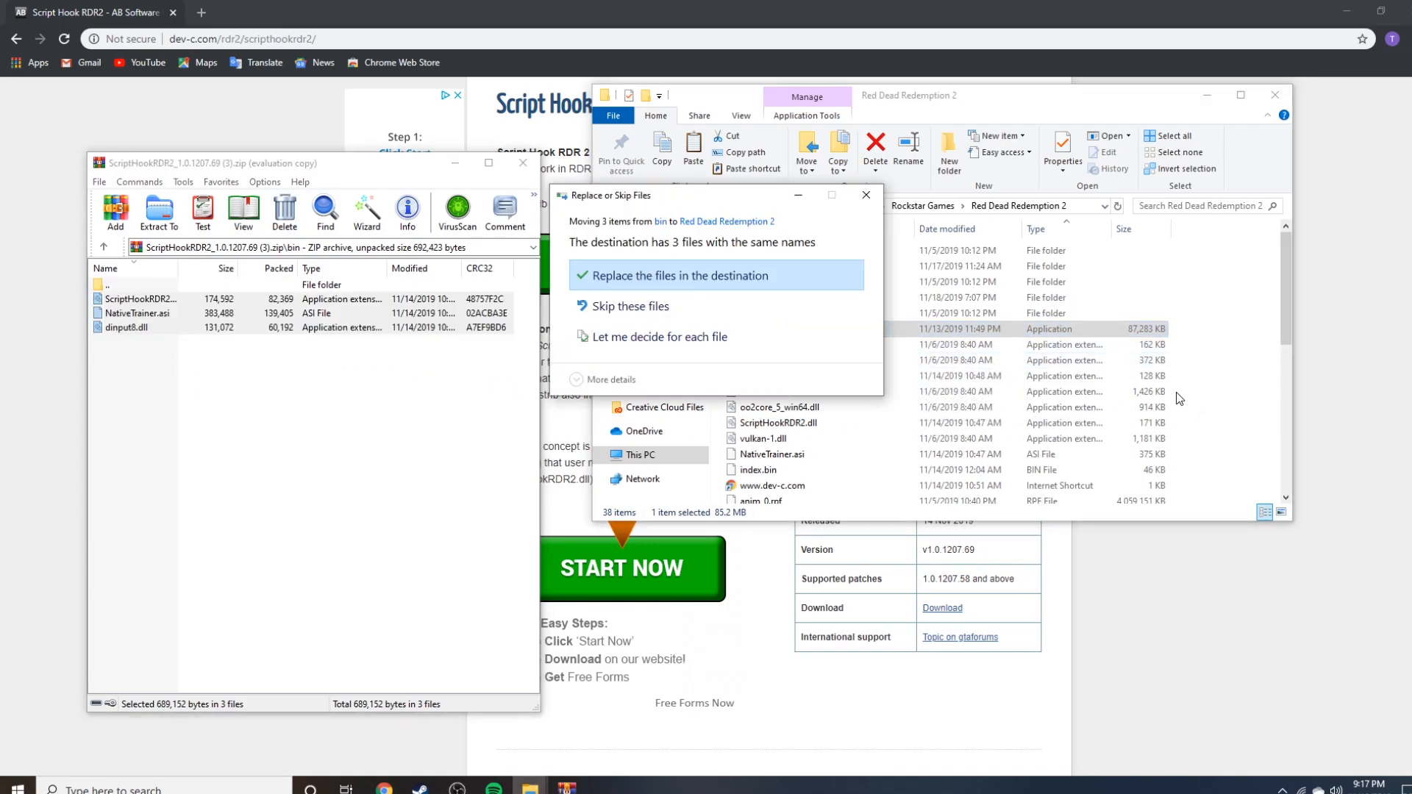
- Replace the existing Script Hook files in the game folder, granting administrator permission
click(675, 275)
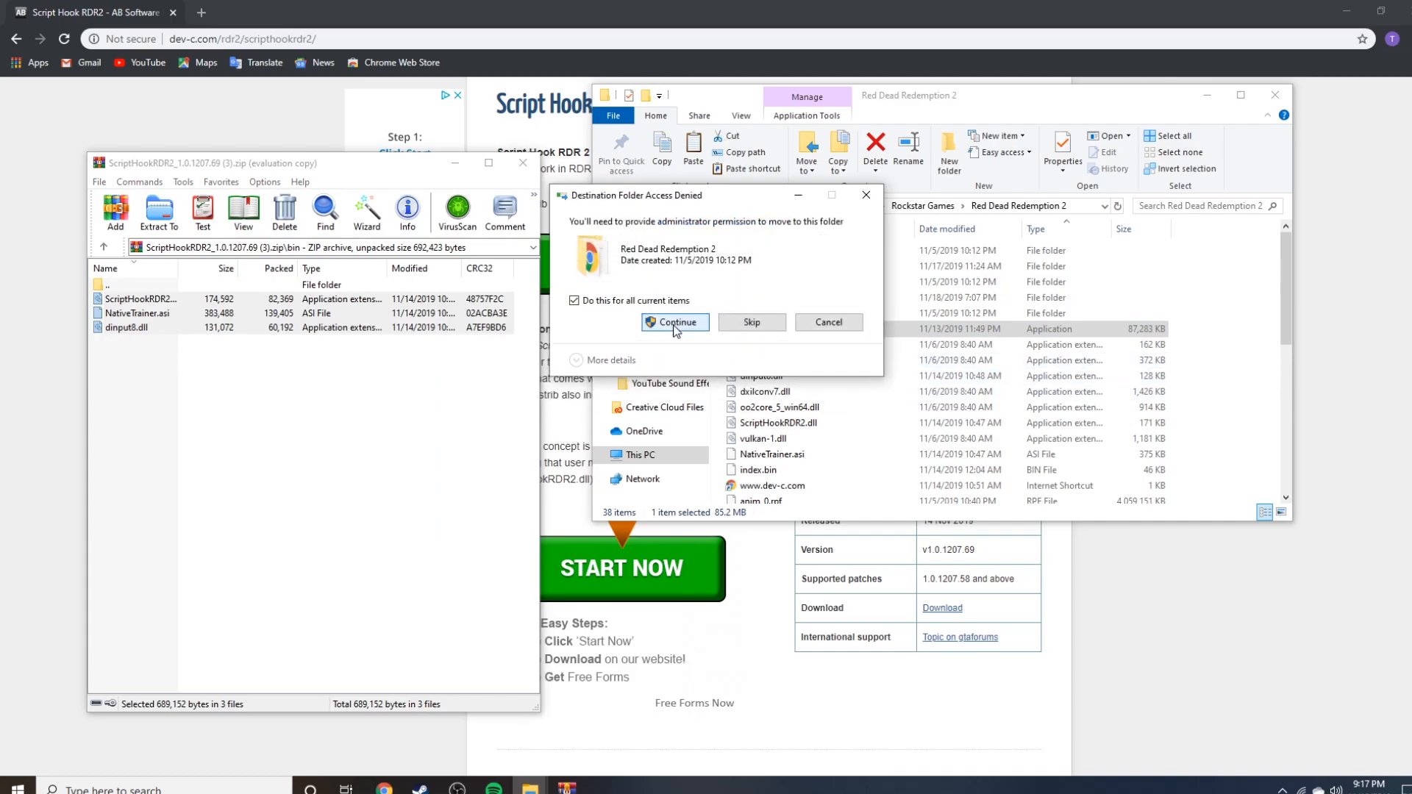
click(675, 325)
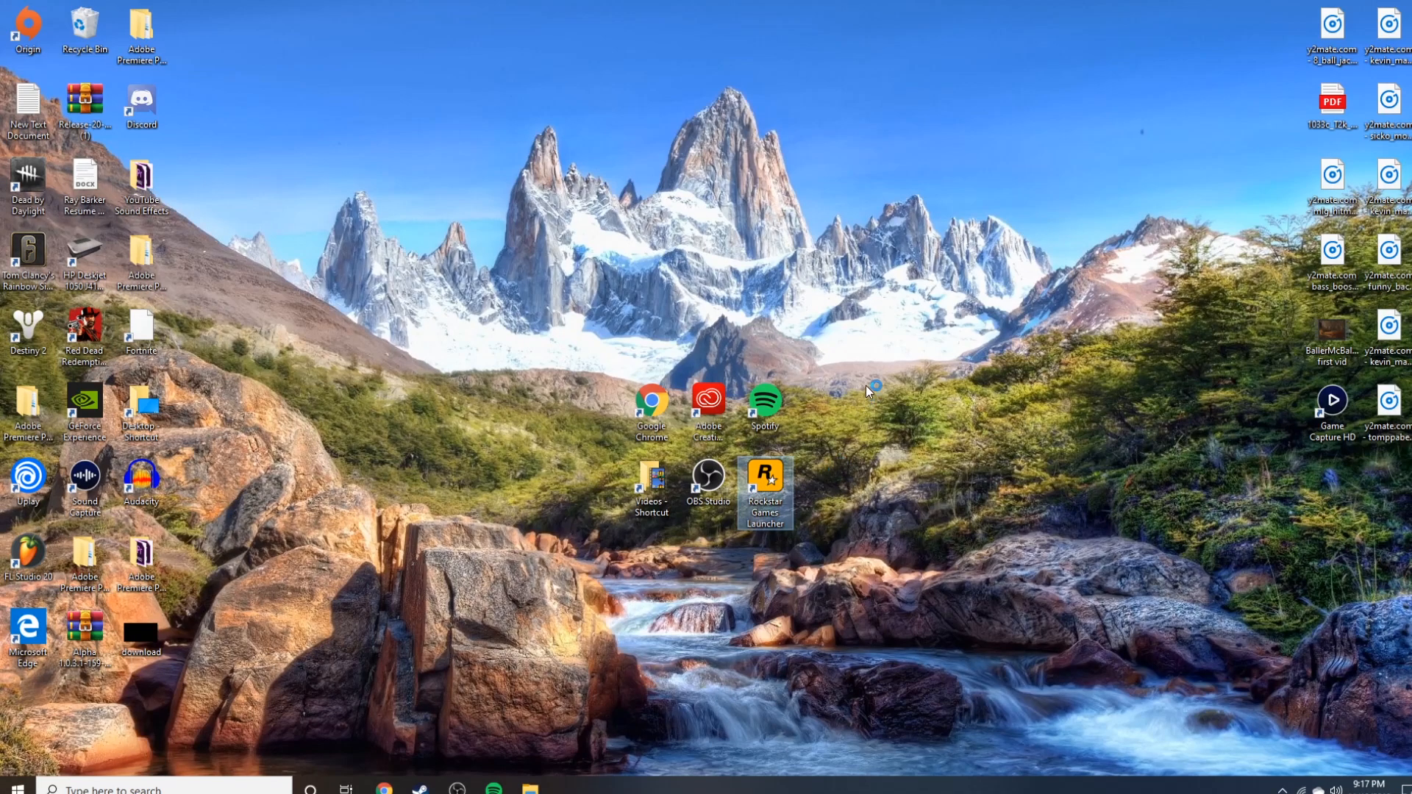
- Start the Rockstar Games Launcher, then run RDR2.exe from the game folder
double_click(764, 491)
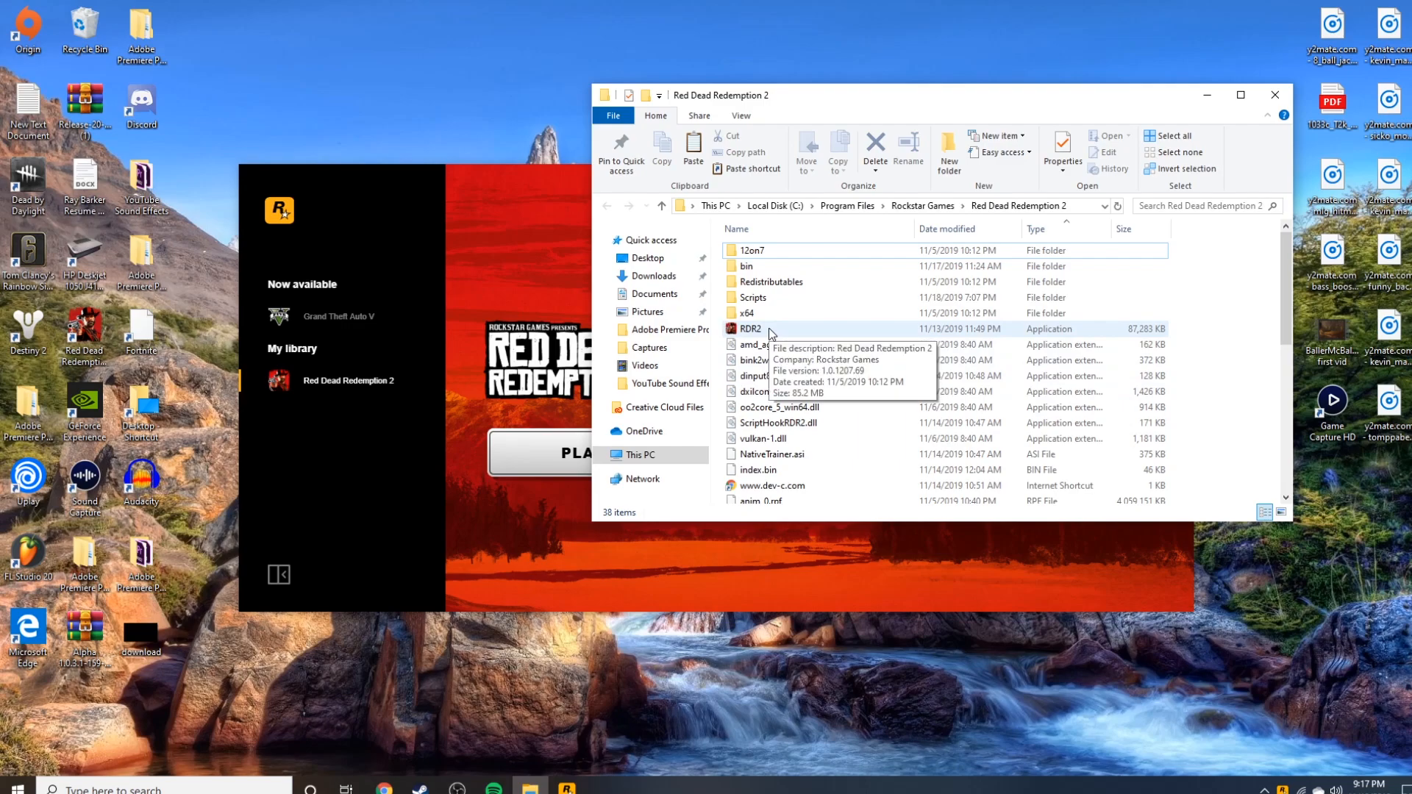
click(750, 328)
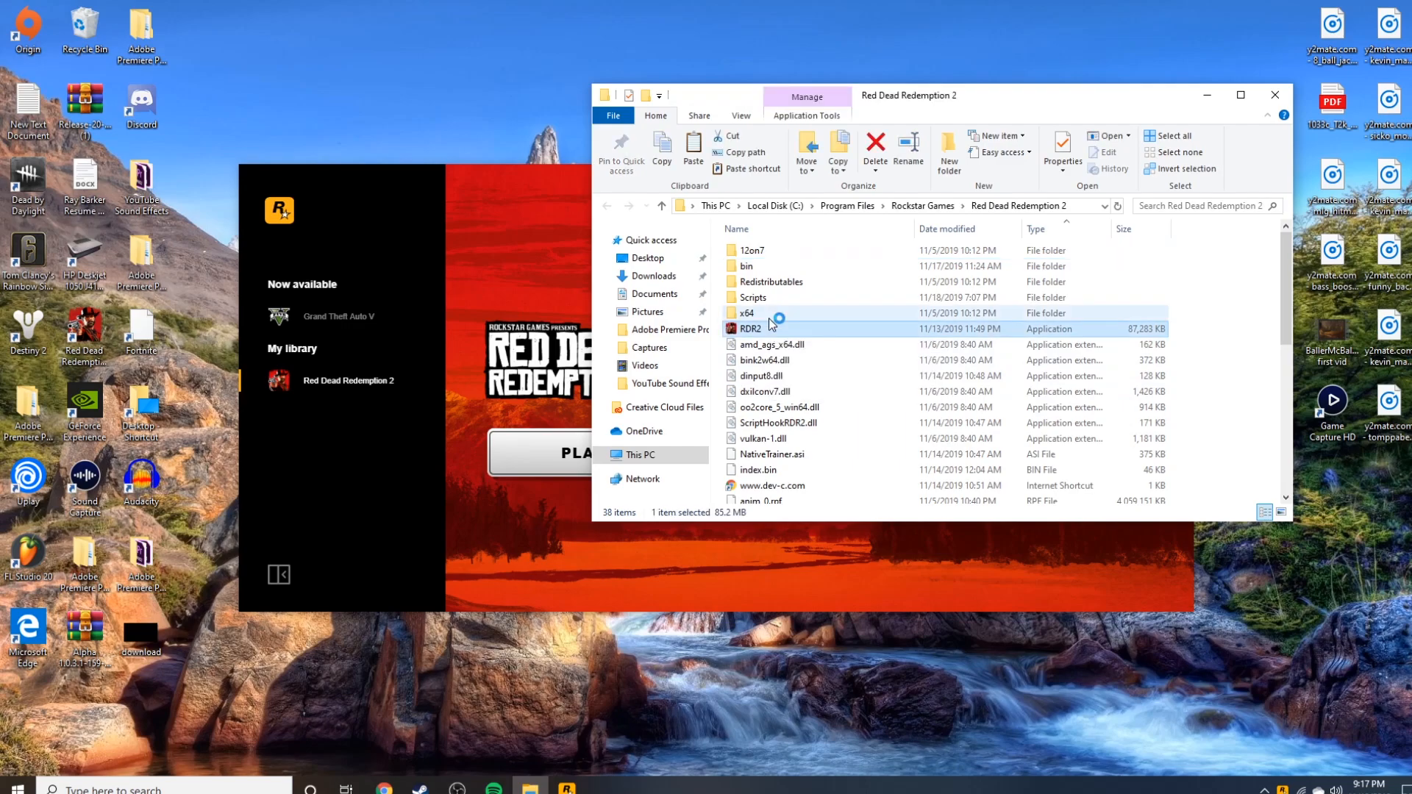
double_click(750, 328)
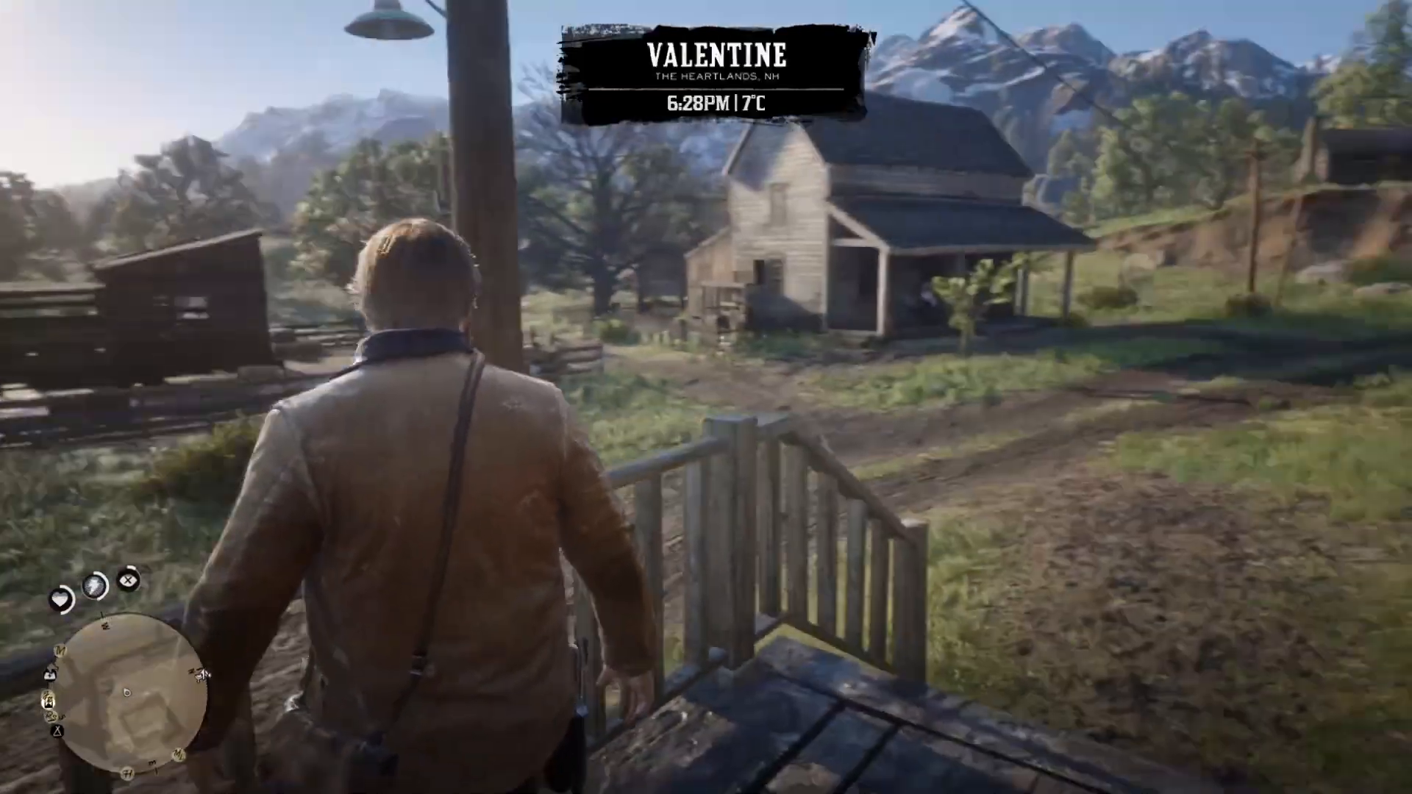
key(w)
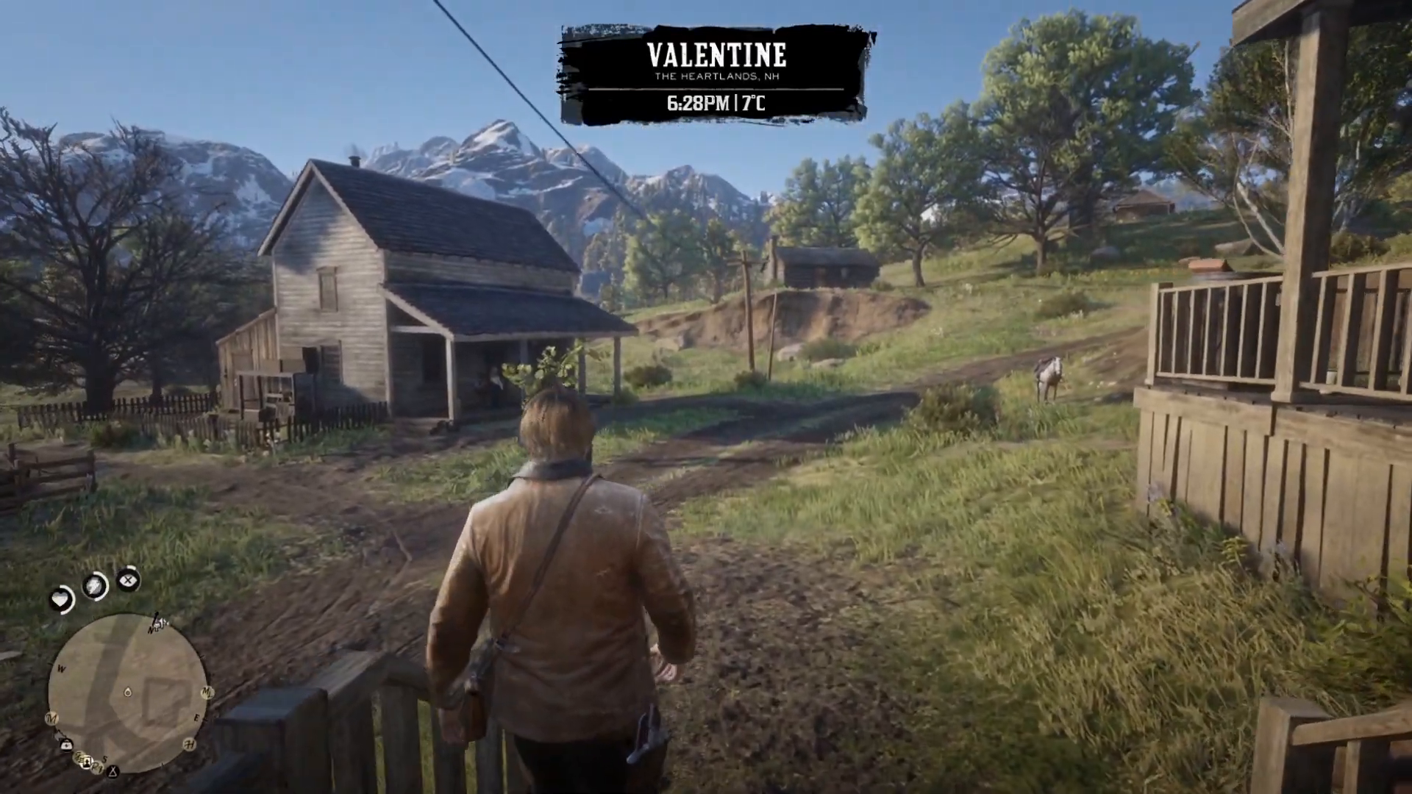